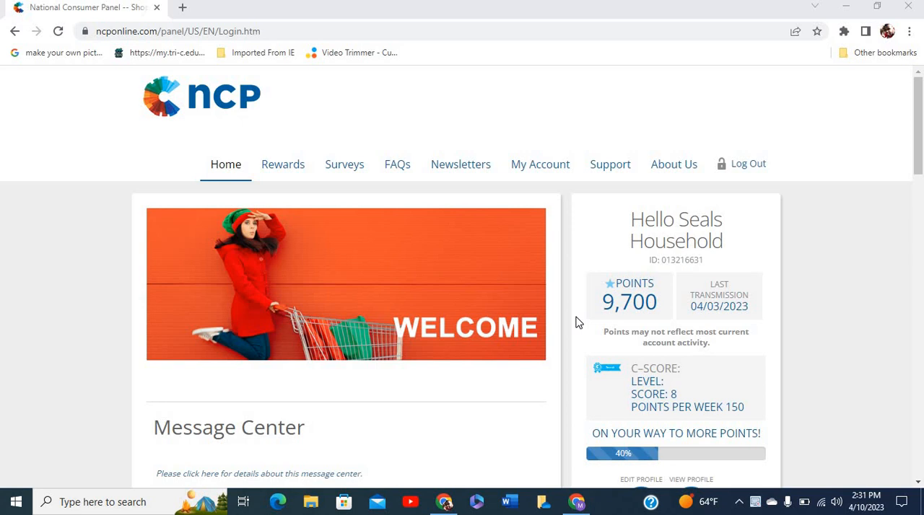
mouse_move(719, 327)
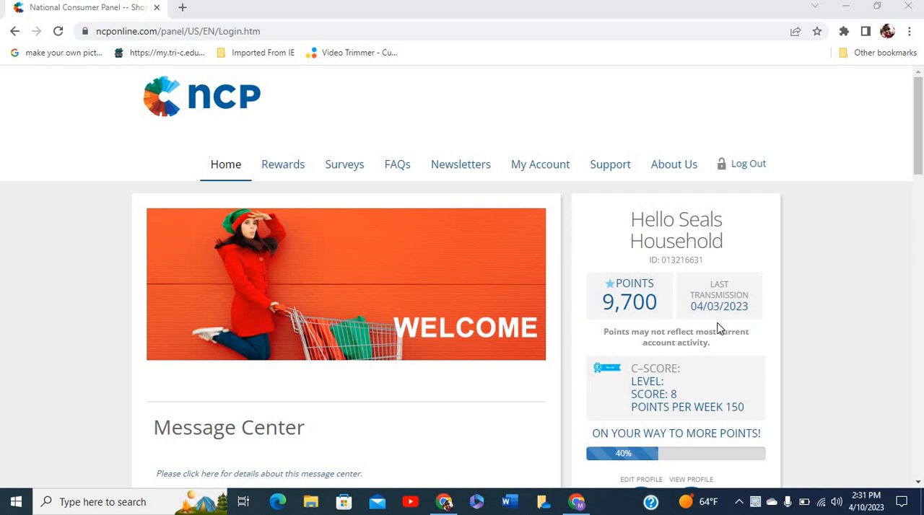
mouse_move(182, 107)
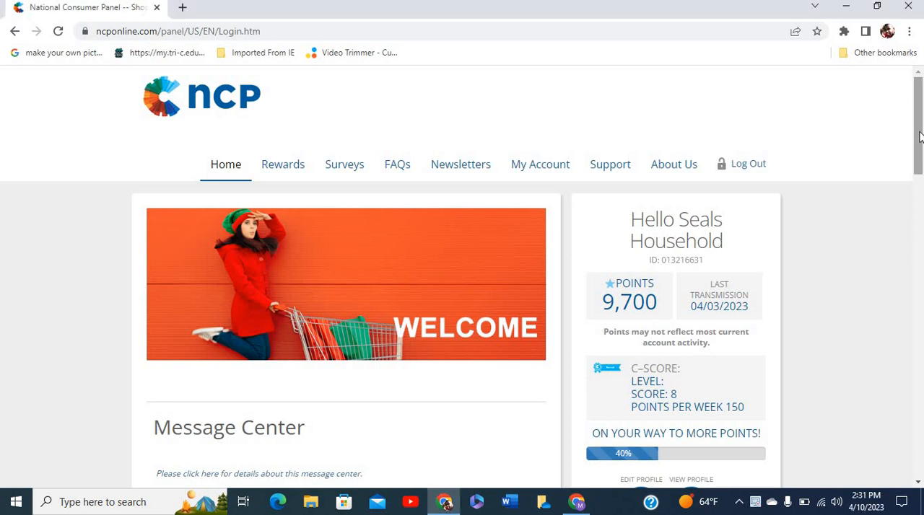
Step: Note the 9,700 points balance on the home page, then go to the About Us page
scroll(down, 3)
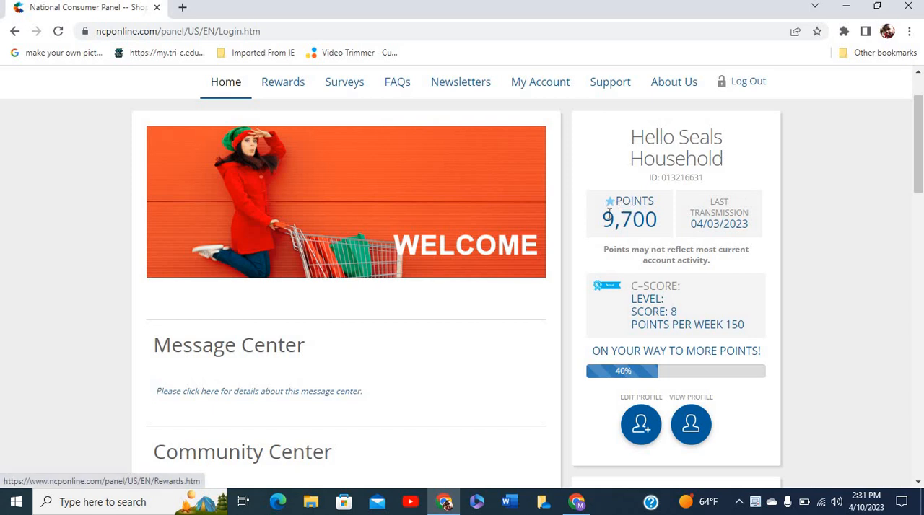
double_click(630, 219)
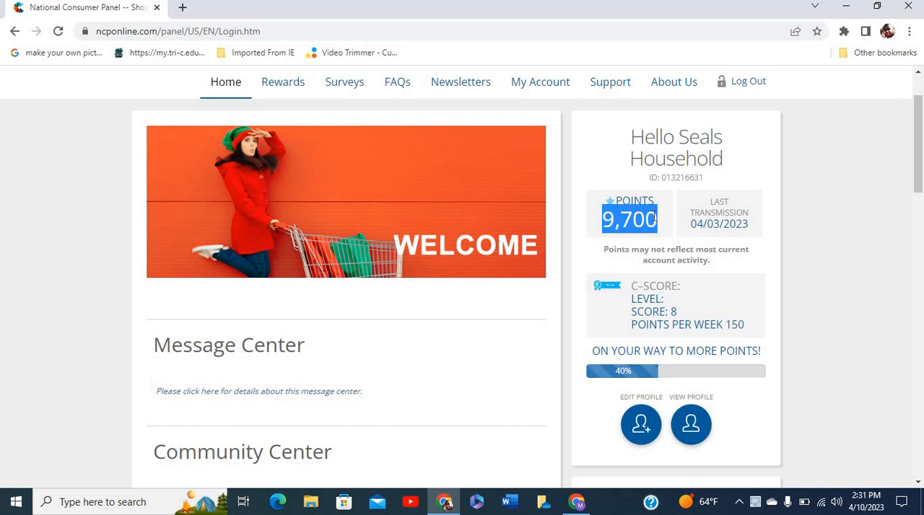
mouse_move(677, 99)
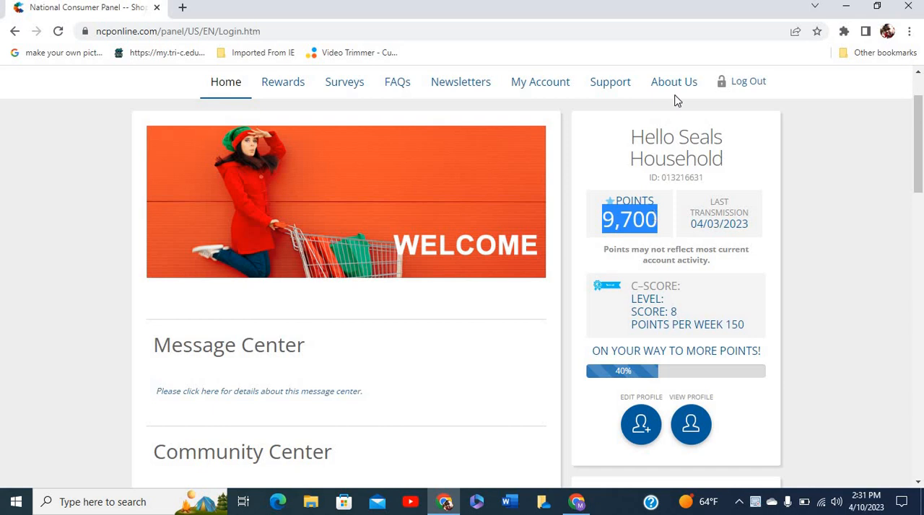
click(672, 81)
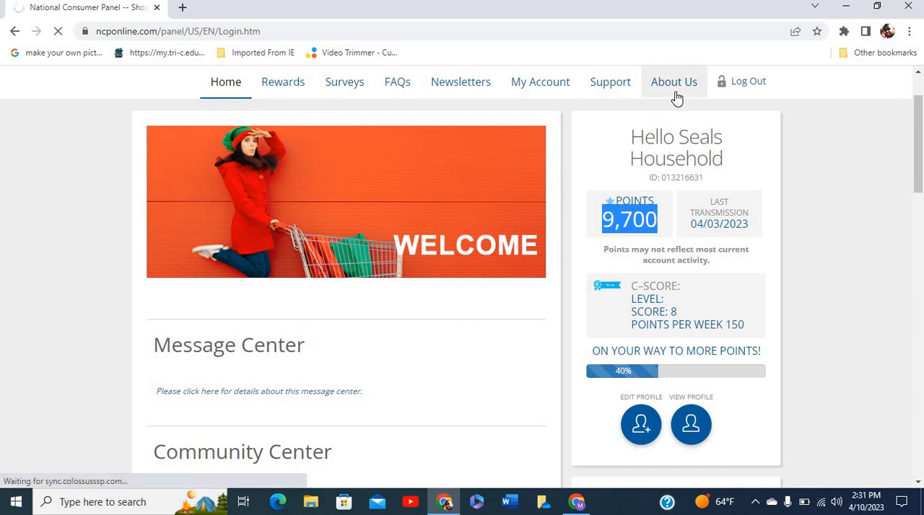
click(673, 81)
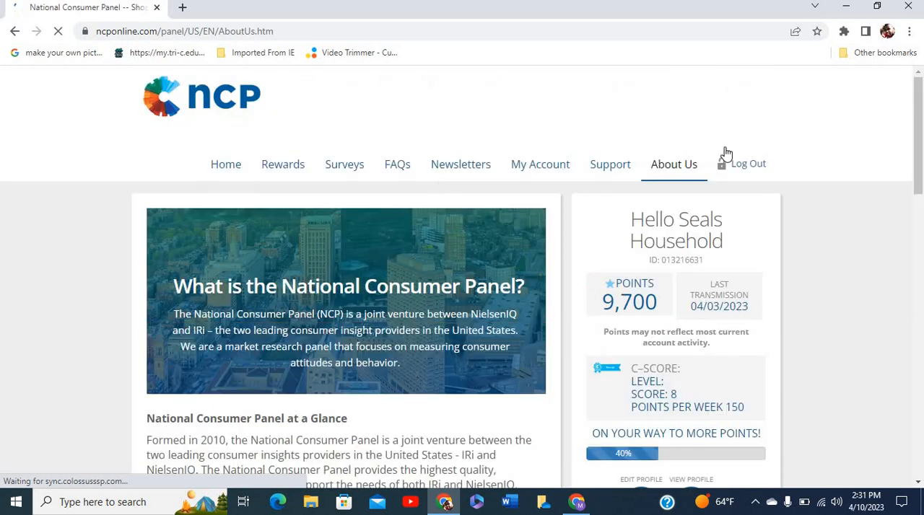
scroll(down, 3)
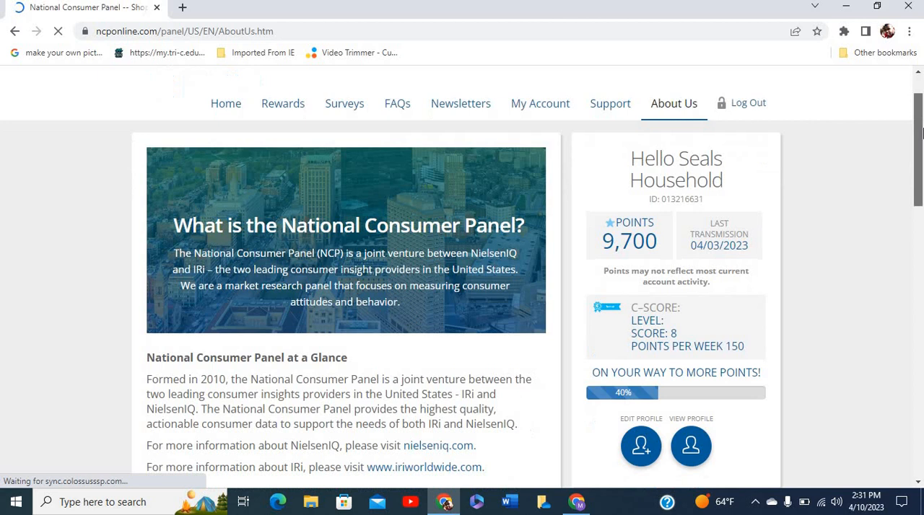
scroll(up, 3)
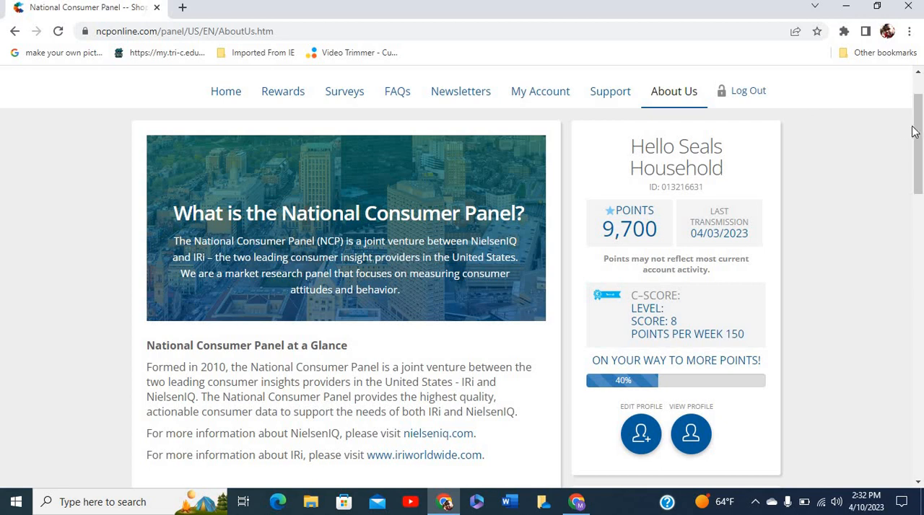
Step: Read down the About Us page to the NCP Instant Poll
scroll(down, 3)
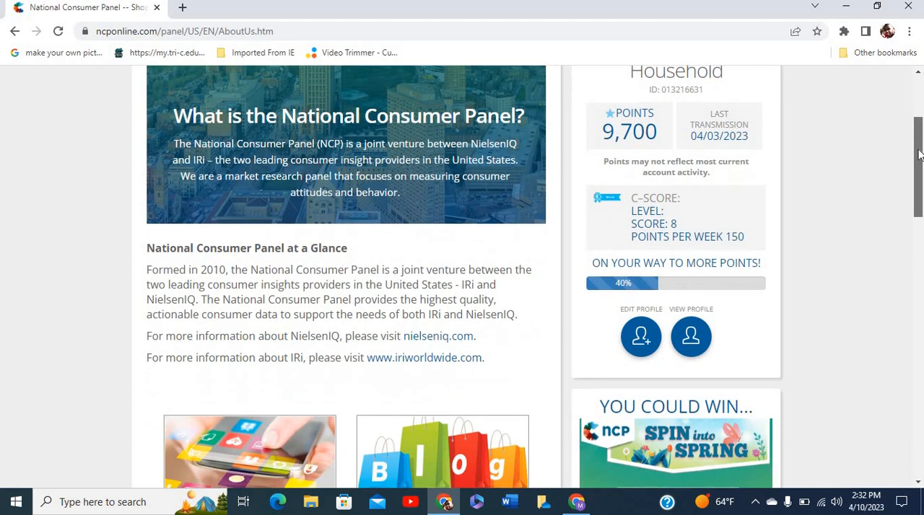
scroll(down, 3)
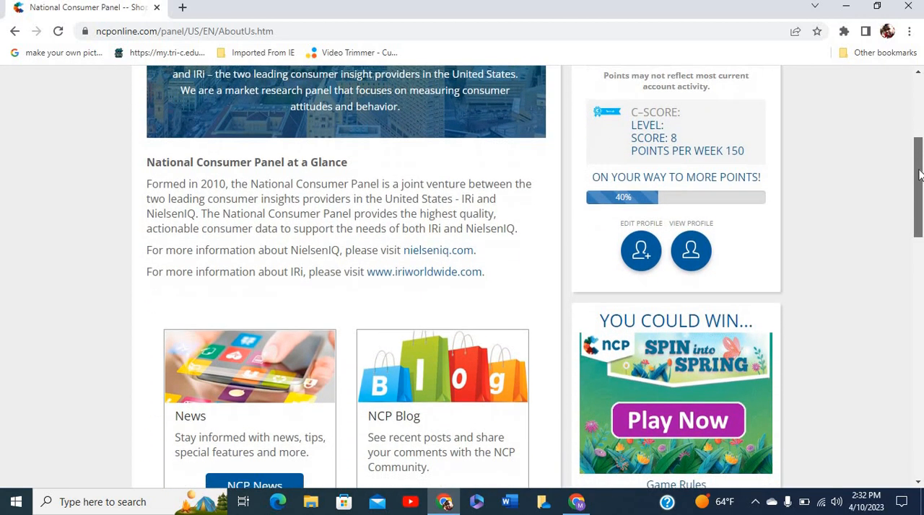
scroll(down, 3)
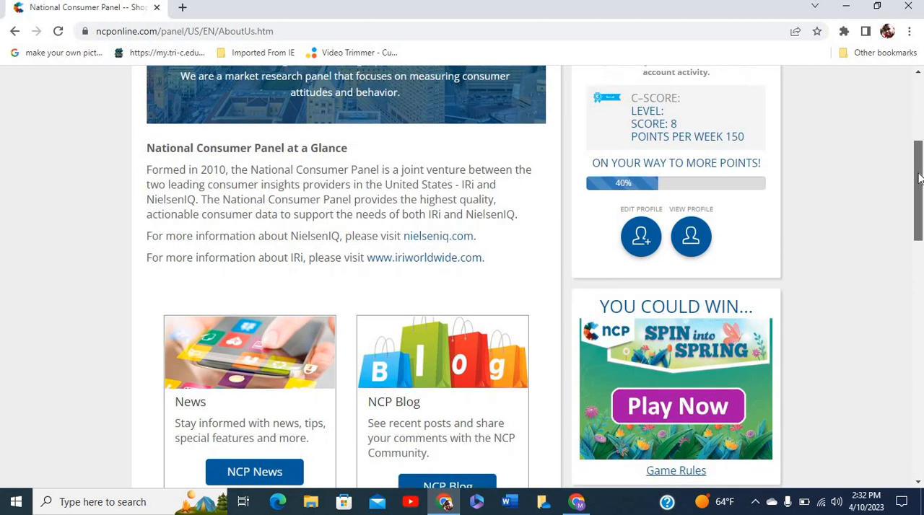
scroll(down, 3)
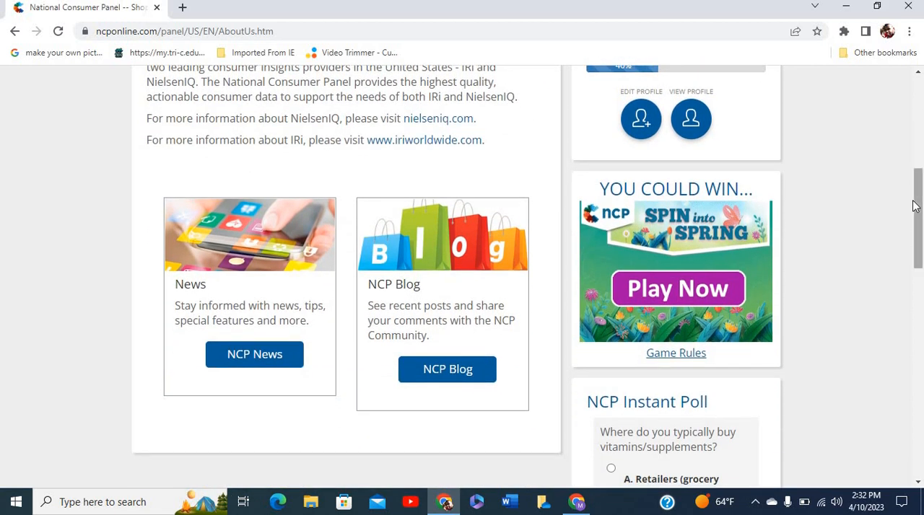
scroll(down, 3)
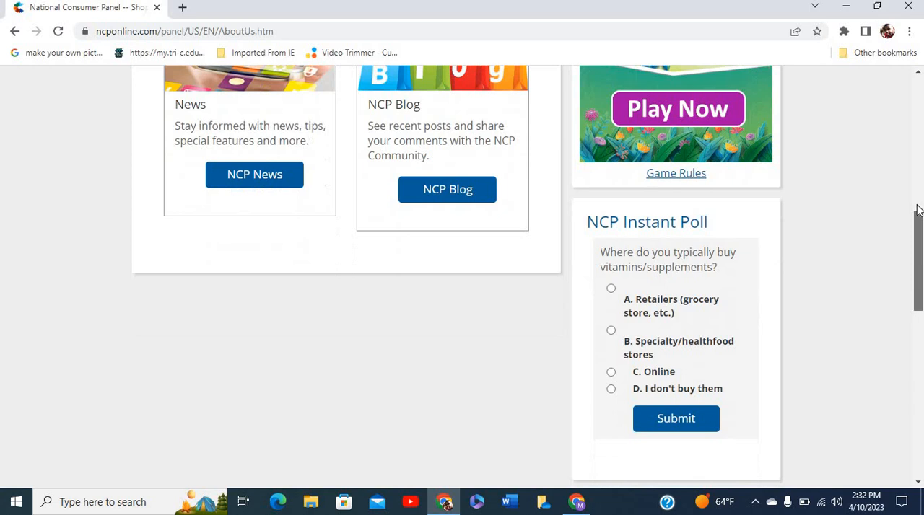
scroll(up, 3)
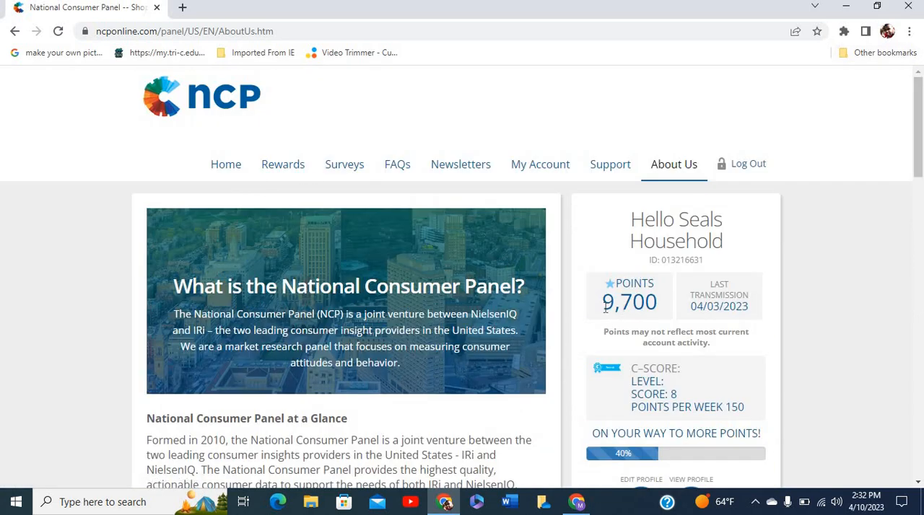
Step: Highlight the 9,700 points balance and go to the Rewards page from the navigation bar
double_click(629, 302)
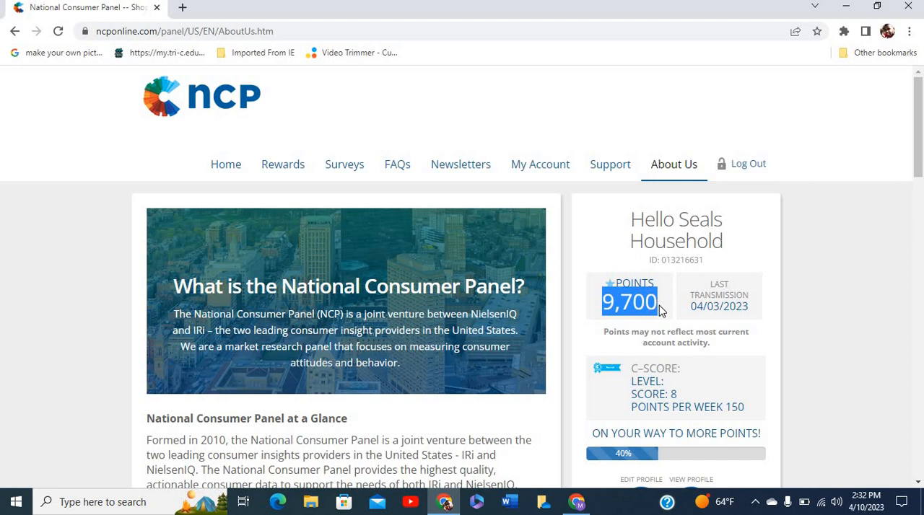
click(283, 165)
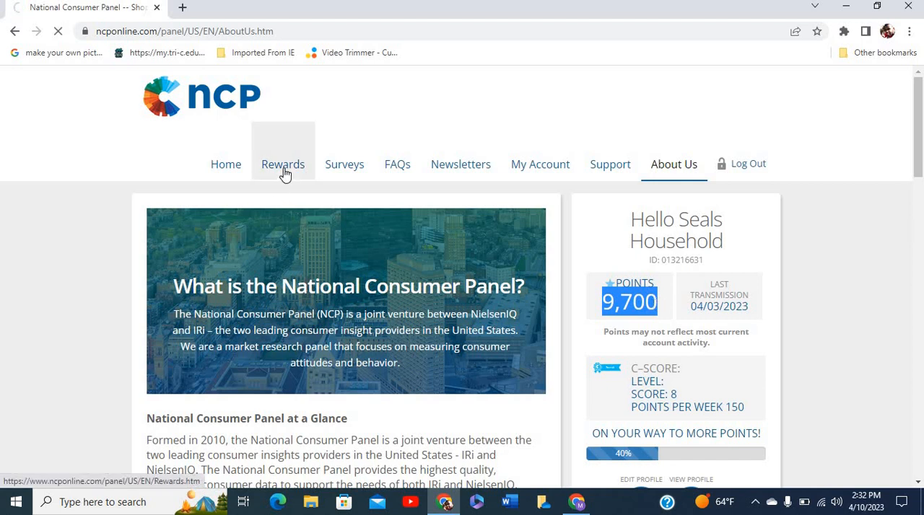
click(282, 164)
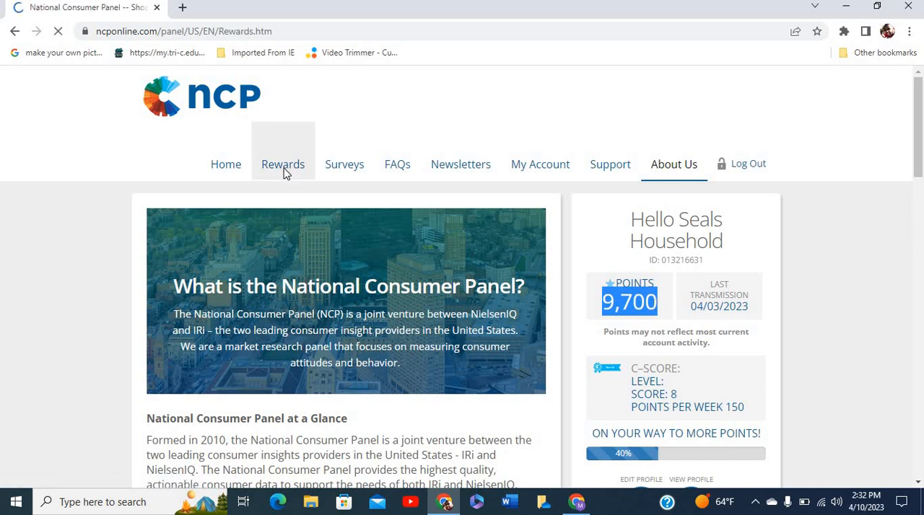
click(283, 165)
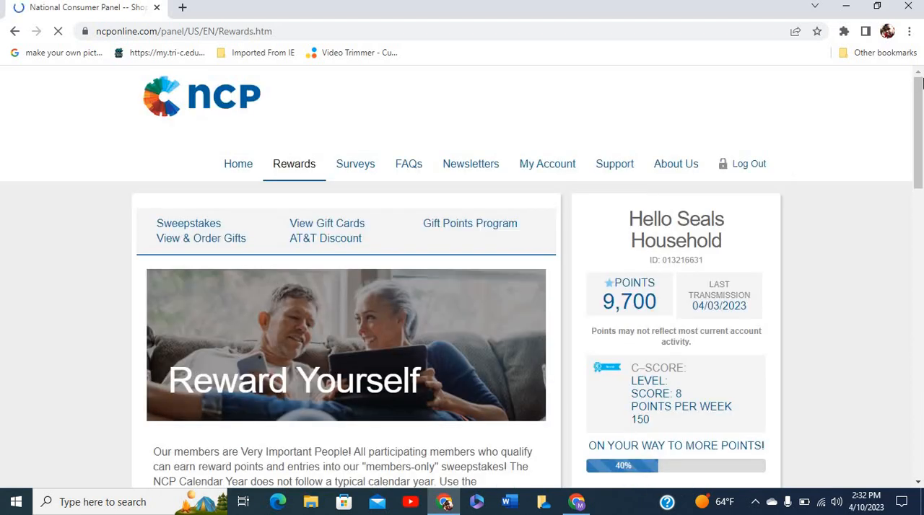
Step: Read down the Account Activity table to the 04/03/2023 Transmission Received entry and its +150 points
scroll(down, 3)
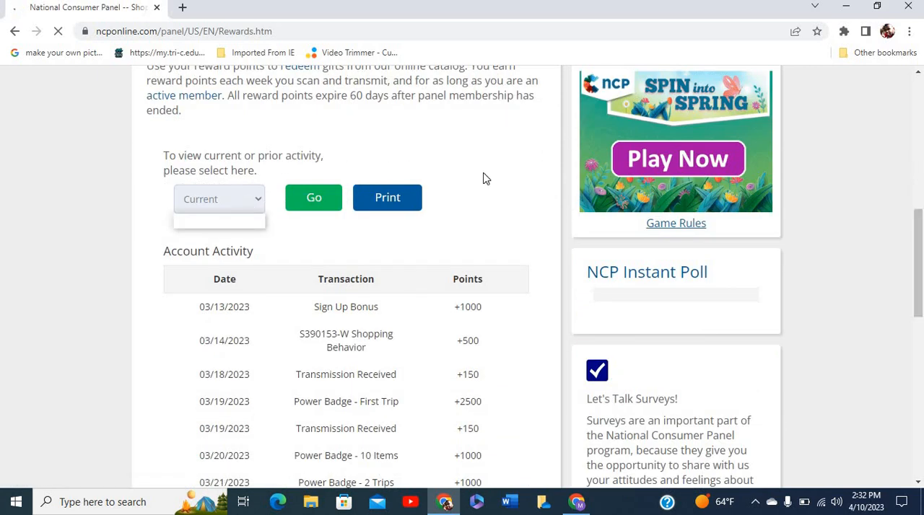
scroll(down, 3)
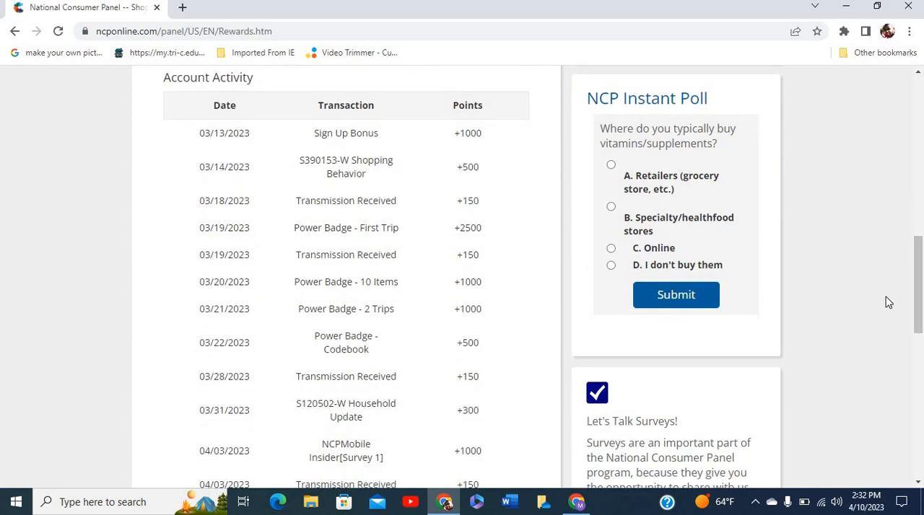
scroll(down, 3)
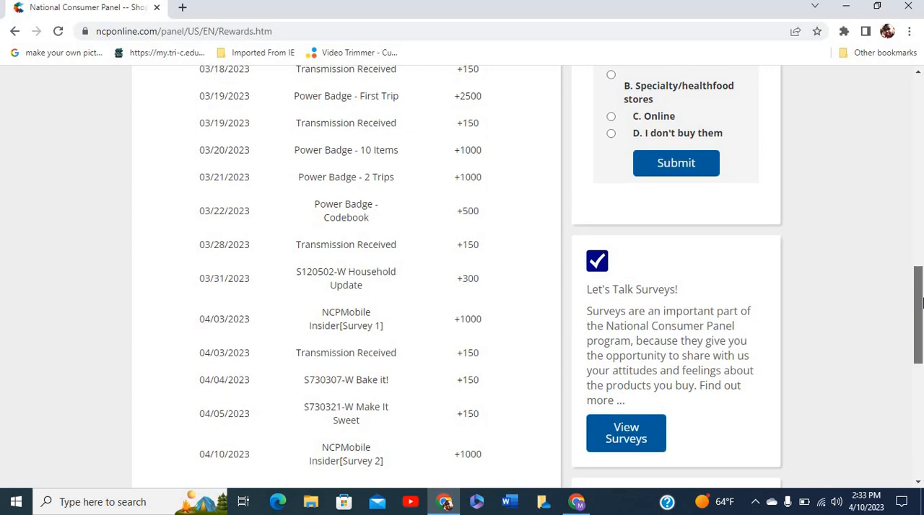
scroll(down, 3)
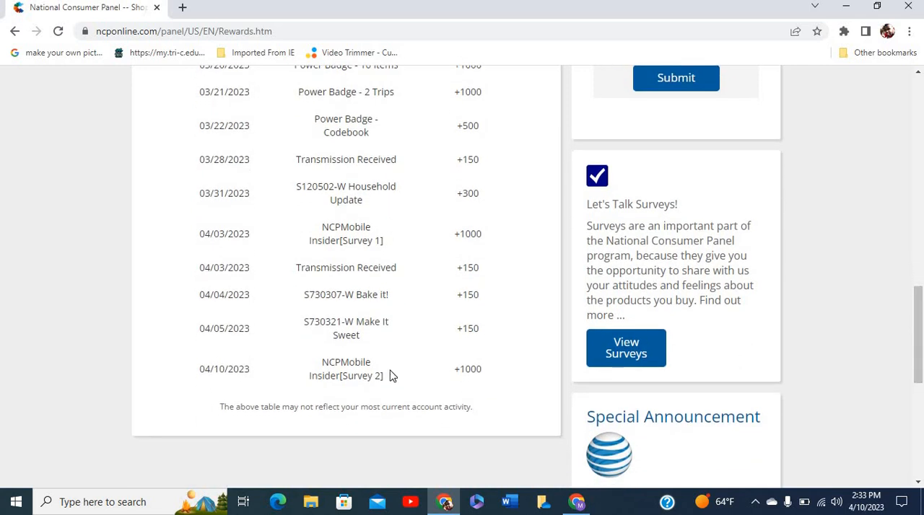
mouse_move(335, 268)
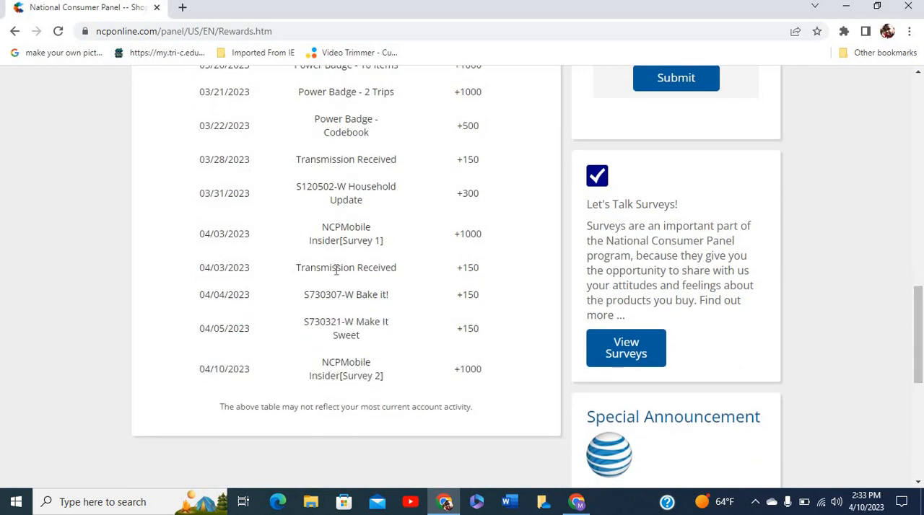
double_click(347, 269)
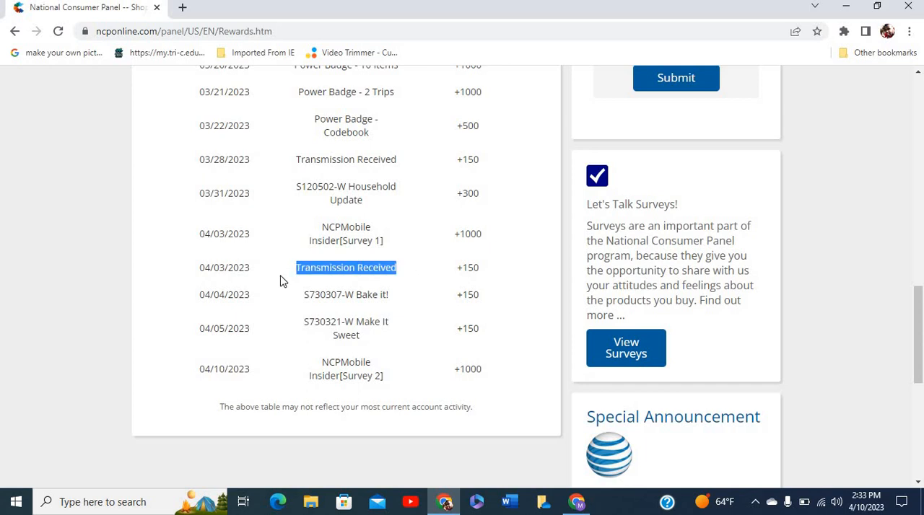
mouse_move(474, 263)
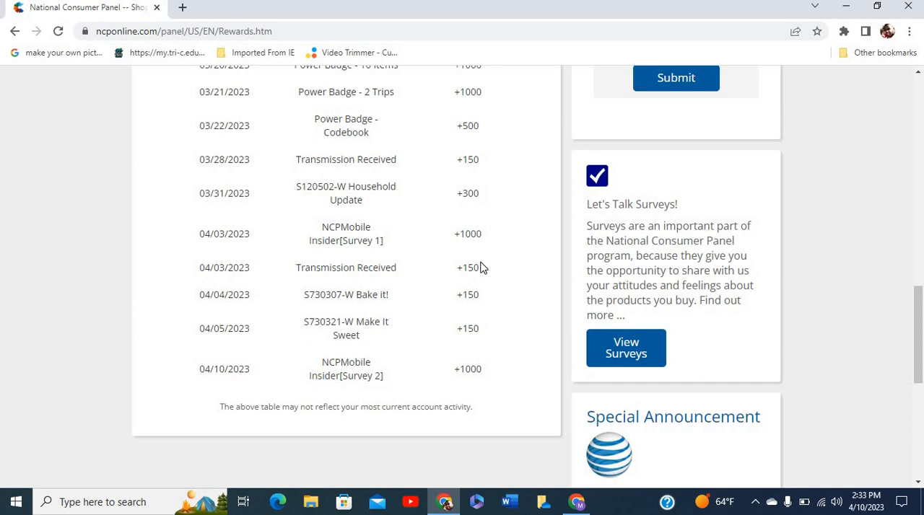
mouse_move(459, 161)
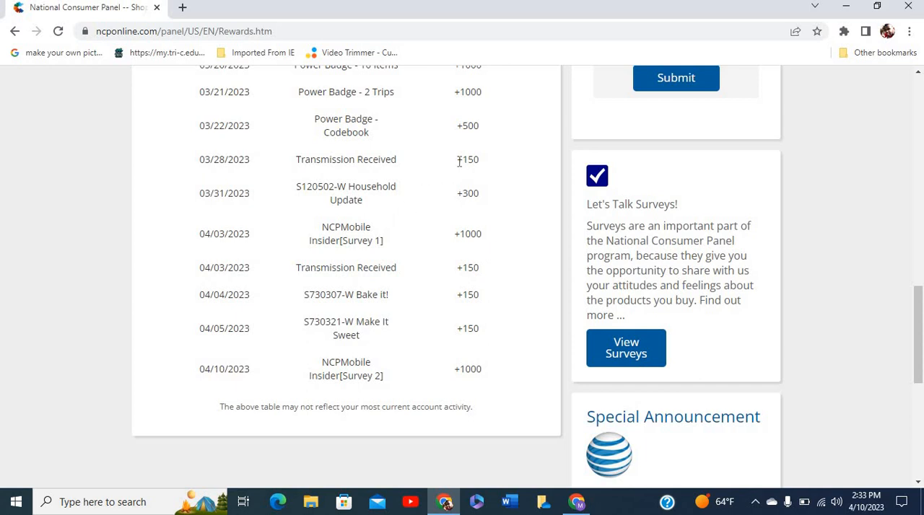
double_click(467, 159)
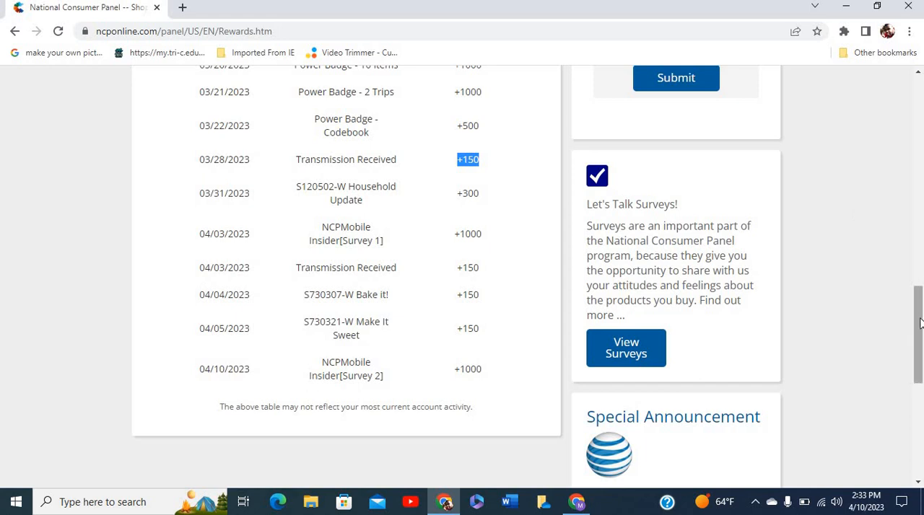
Step: Review the earlier transactions back up to the March sign-up bonus at the top of the table
scroll(up, 3)
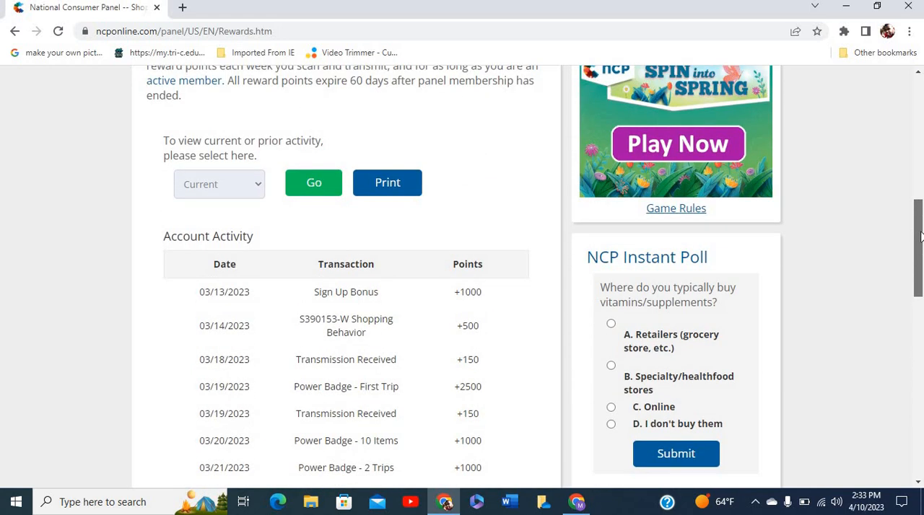
scroll(down, 3)
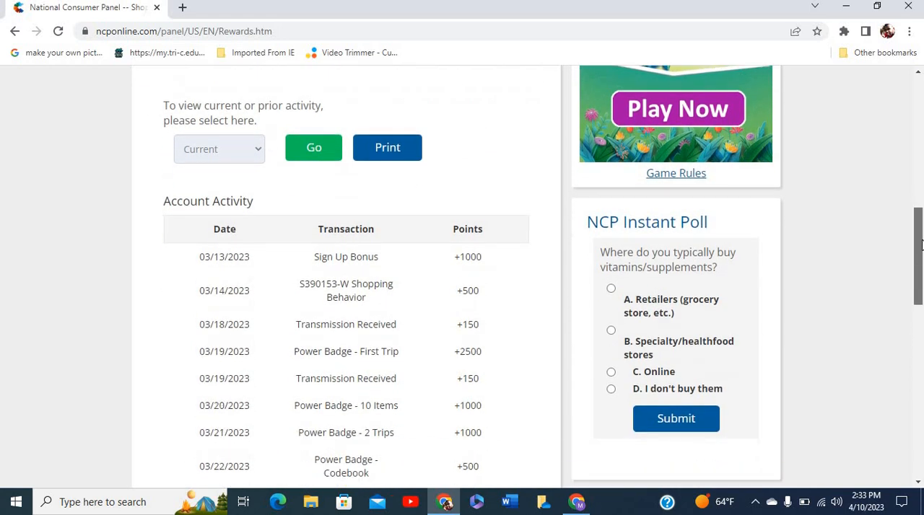
scroll(up, 3)
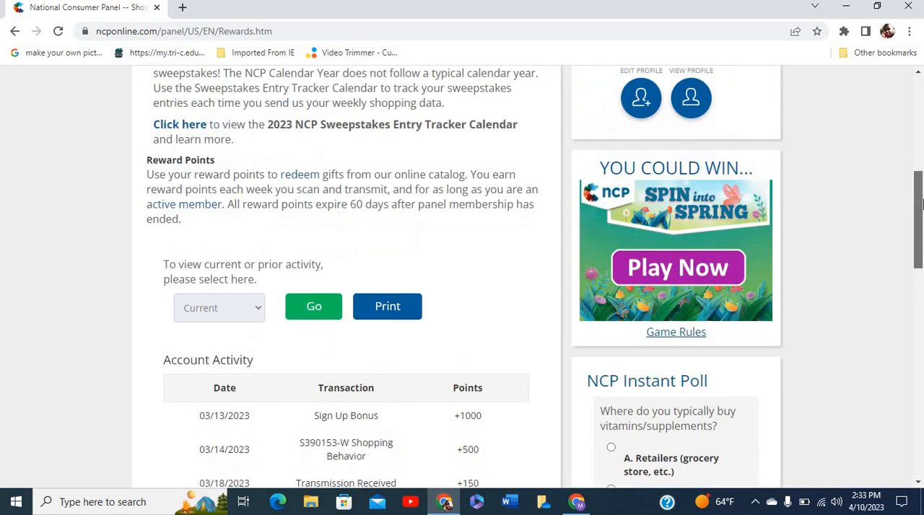
scroll(up, 3)
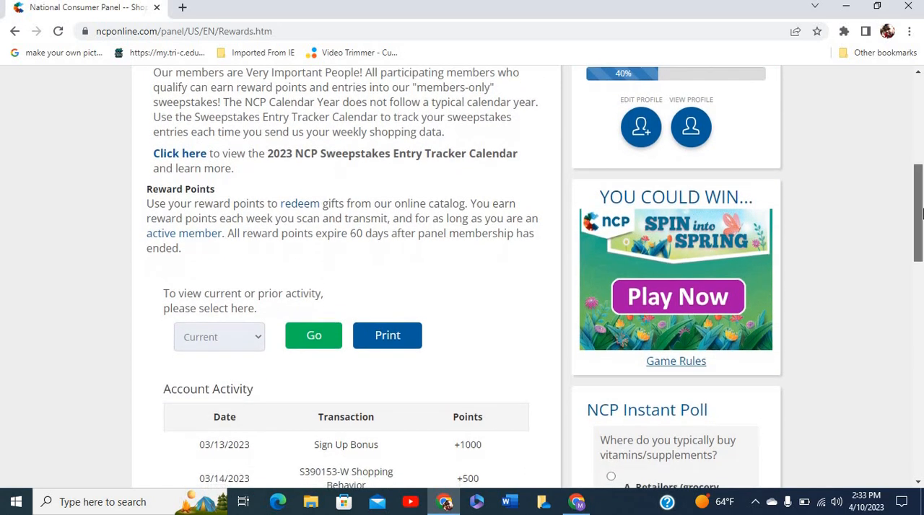
scroll(down, 3)
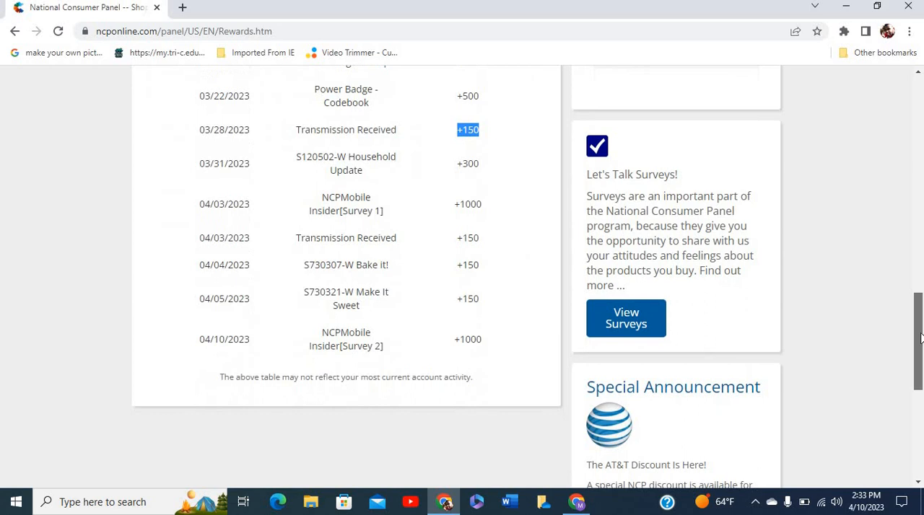
scroll(down, 3)
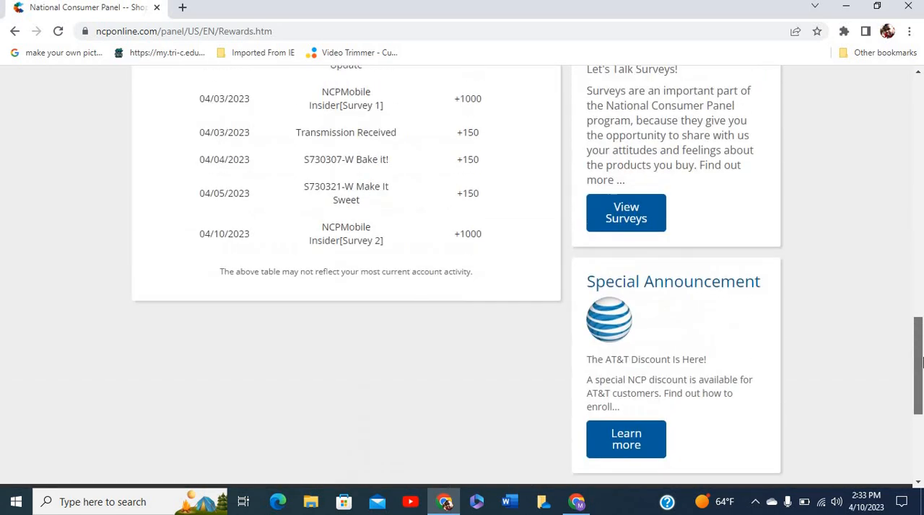
scroll(up, 3)
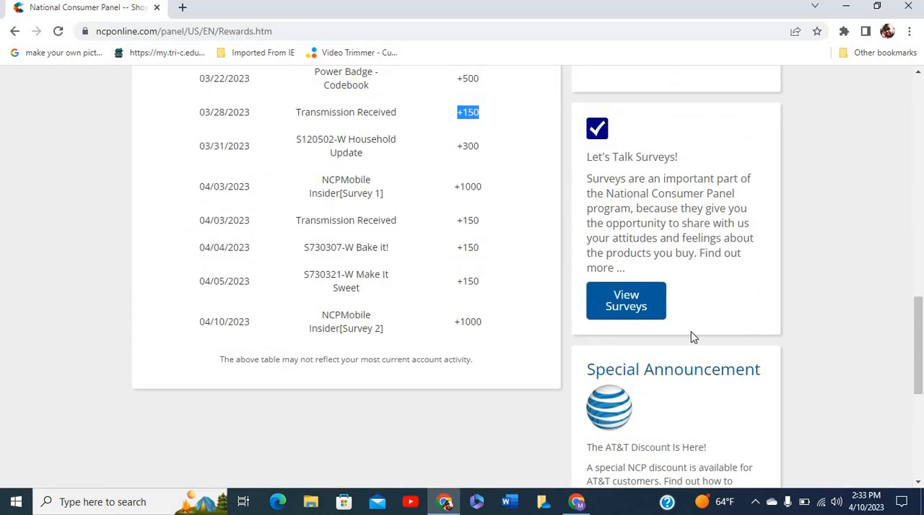
mouse_move(627, 300)
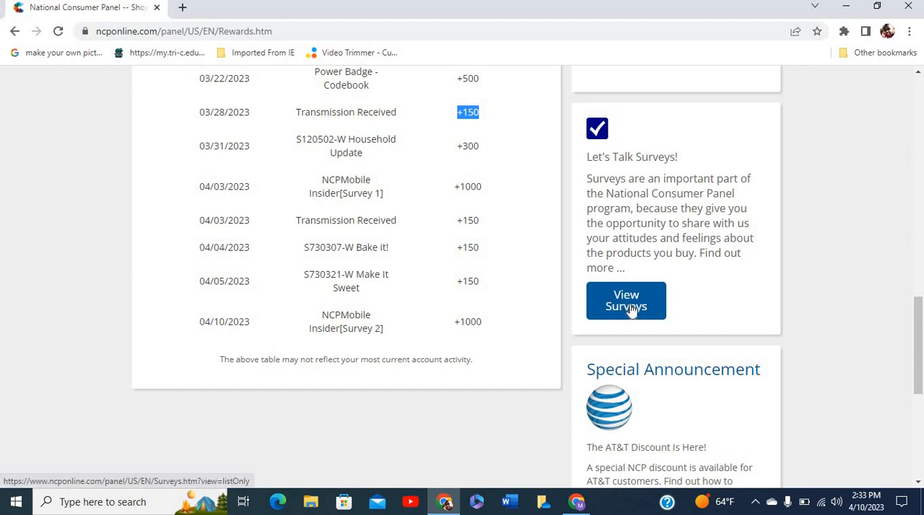
scroll(up, 3)
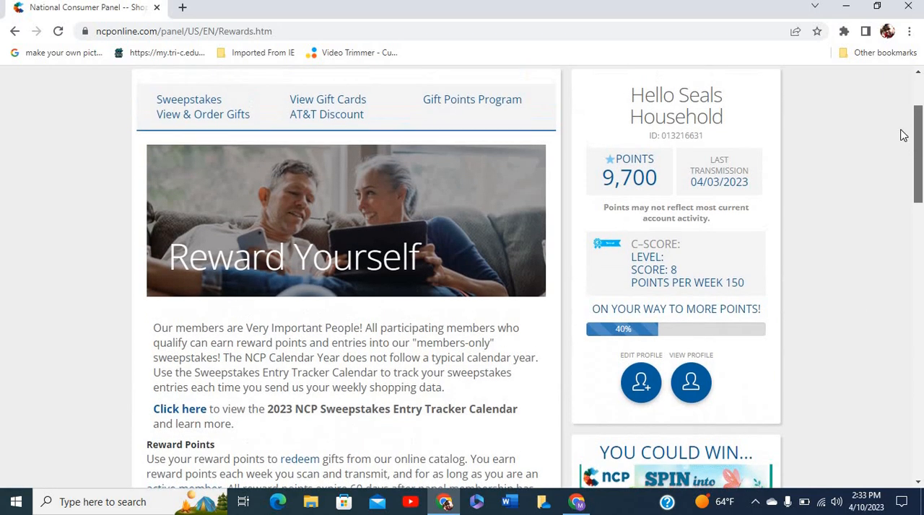
scroll(up, 3)
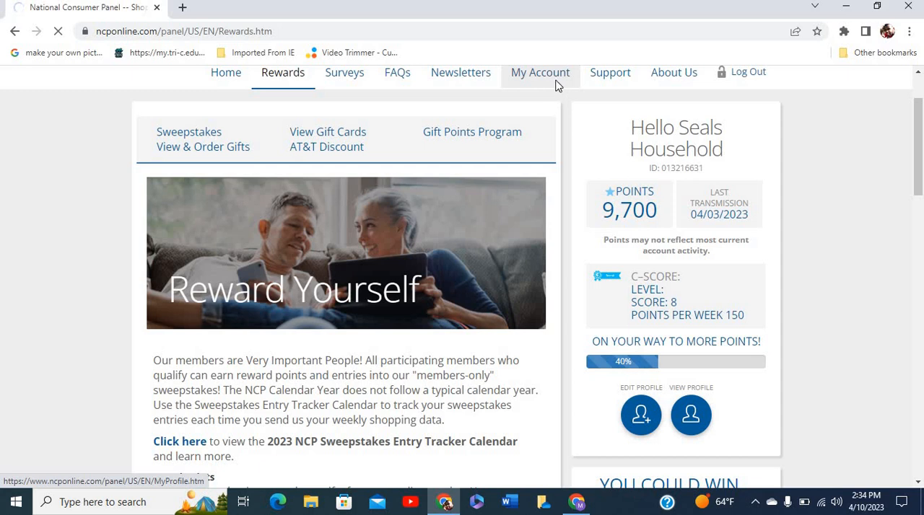
Step: Load the My Account profile page, retrying after the connection timeout
click(641, 414)
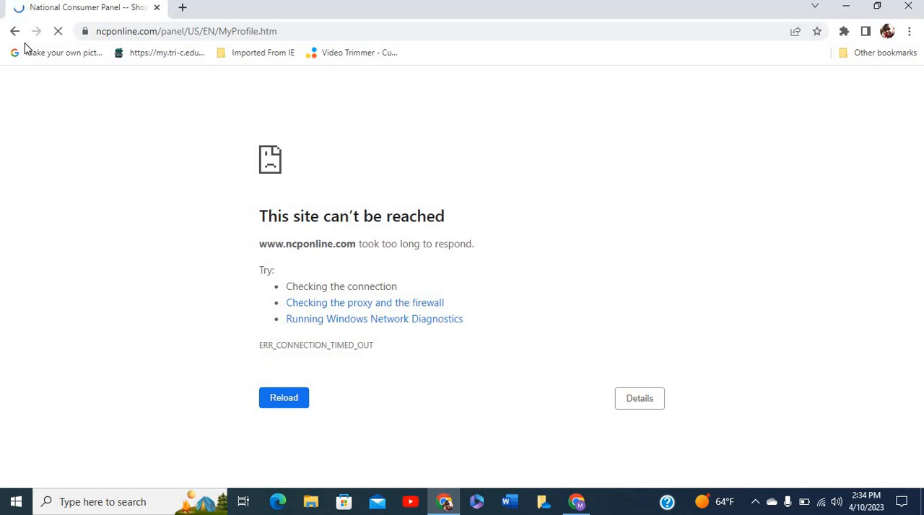
click(283, 399)
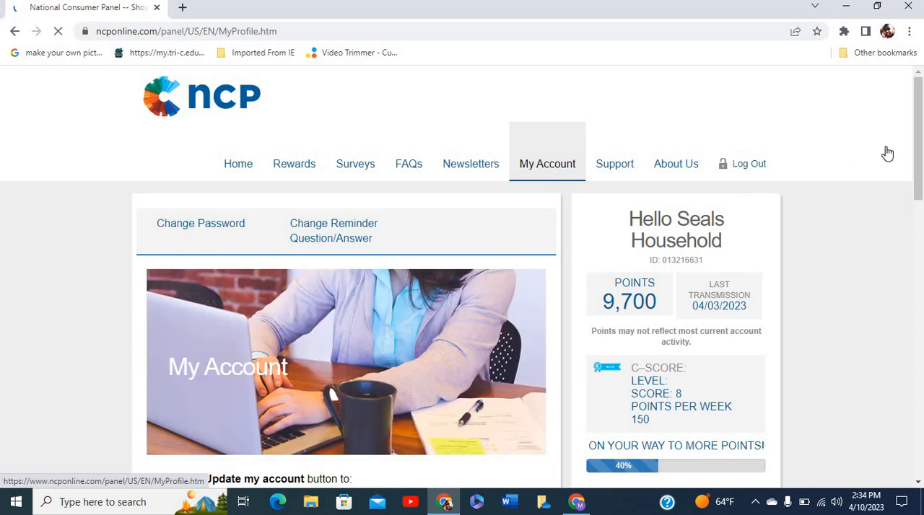
scroll(down, 3)
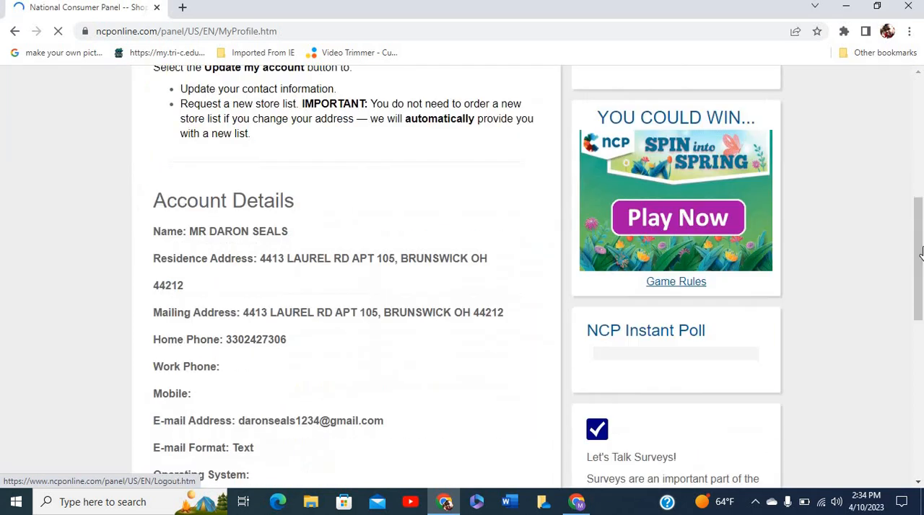
scroll(down, 3)
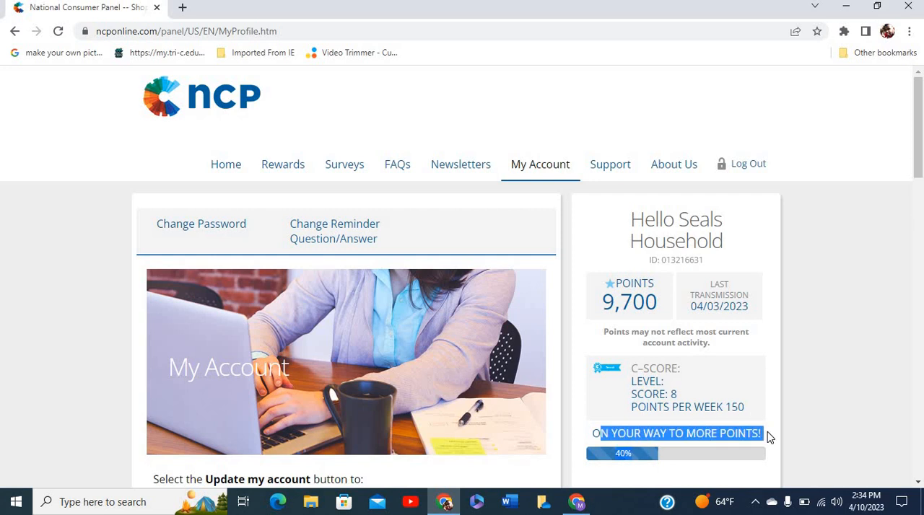
mouse_move(334, 231)
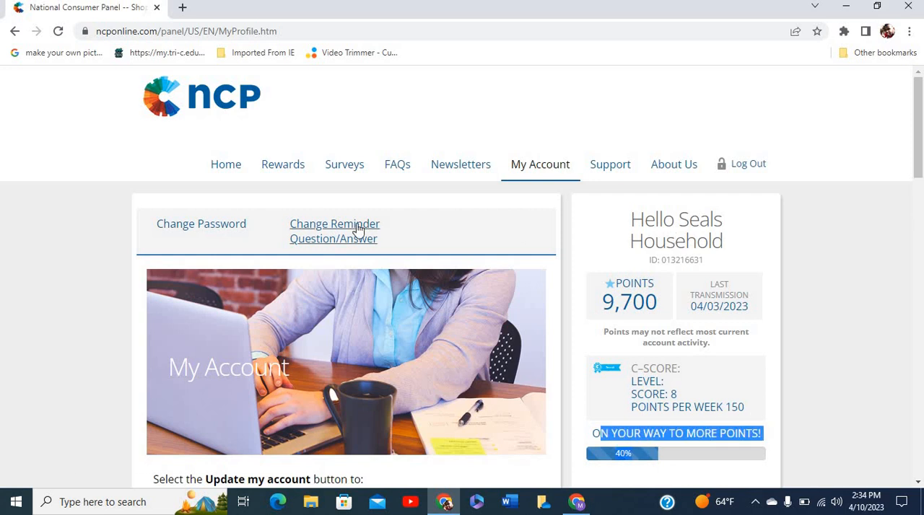
mouse_move(283, 164)
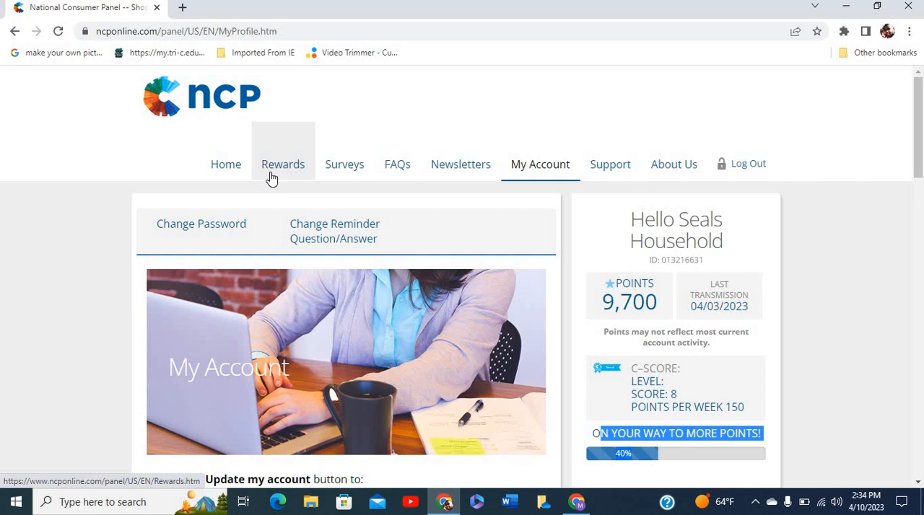
mouse_move(343, 165)
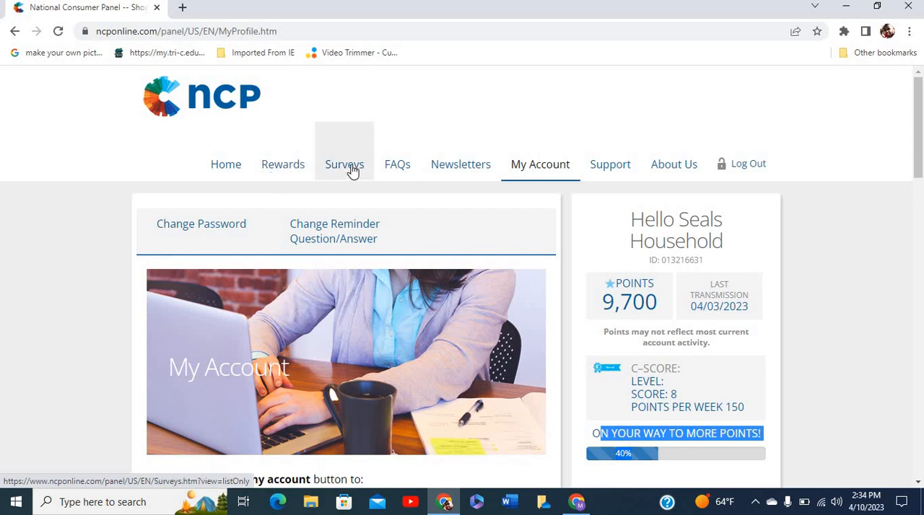
mouse_move(282, 164)
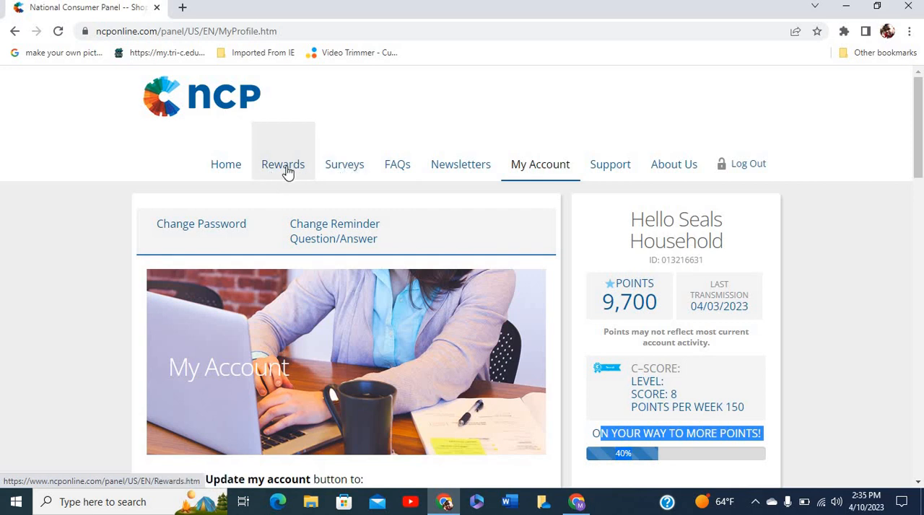
mouse_move(344, 165)
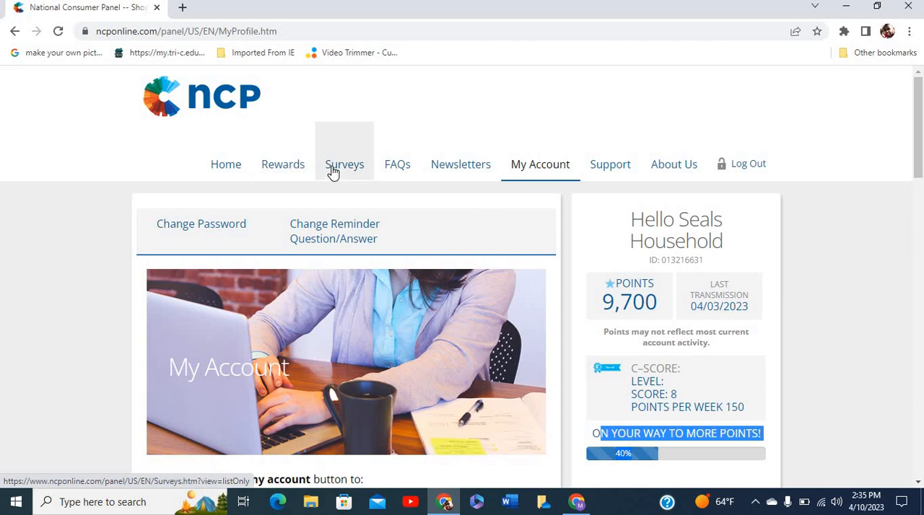
mouse_move(226, 165)
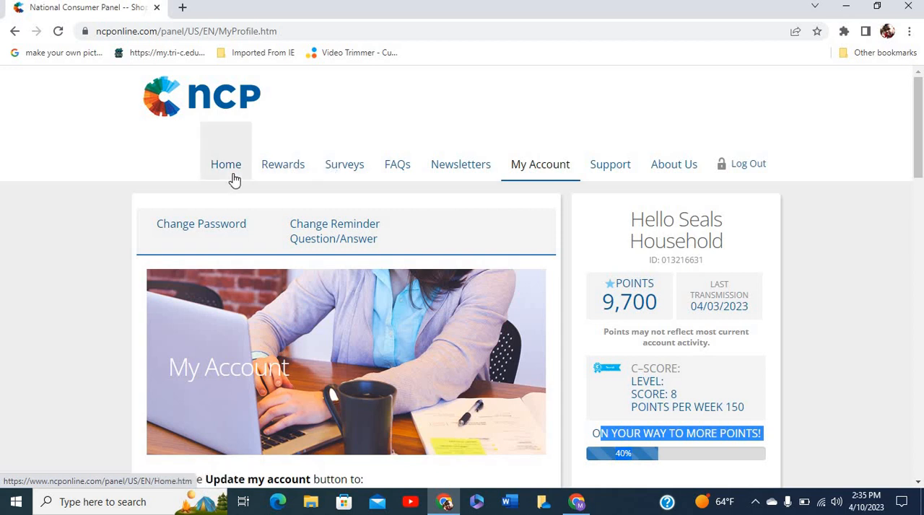
mouse_move(309, 179)
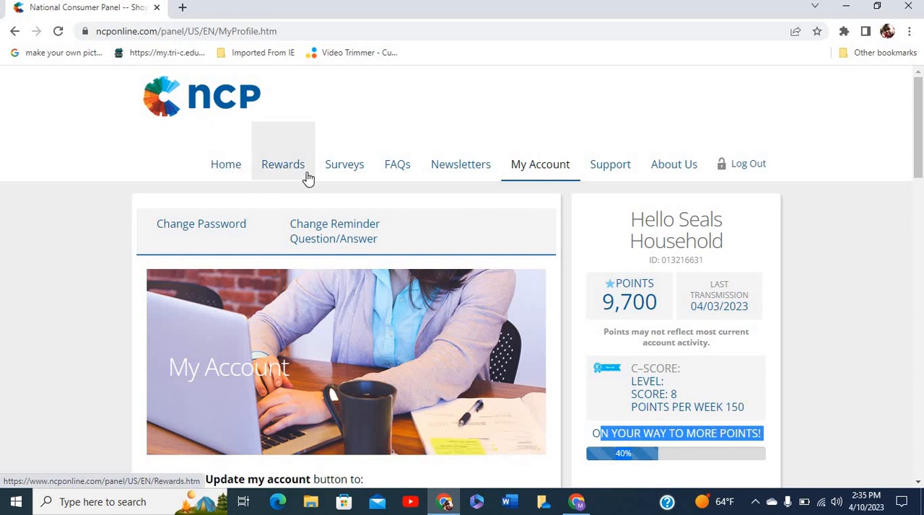
mouse_move(225, 164)
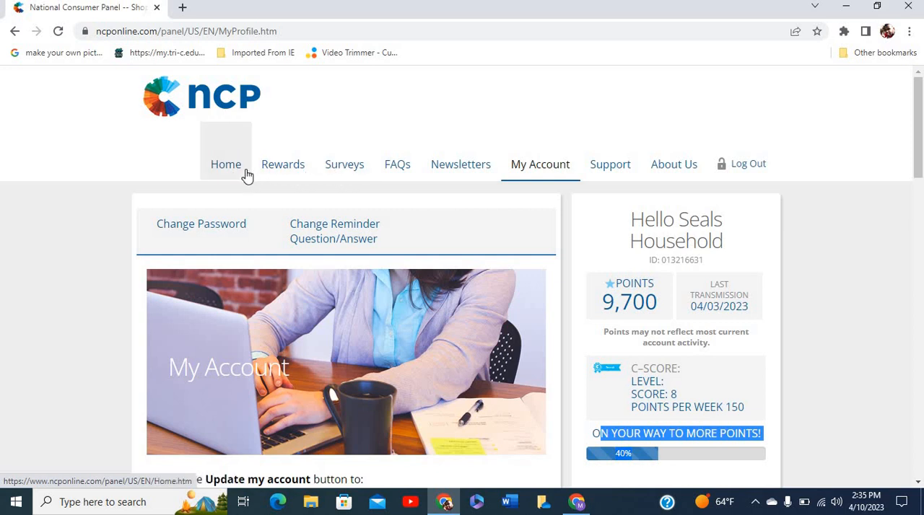
mouse_move(283, 165)
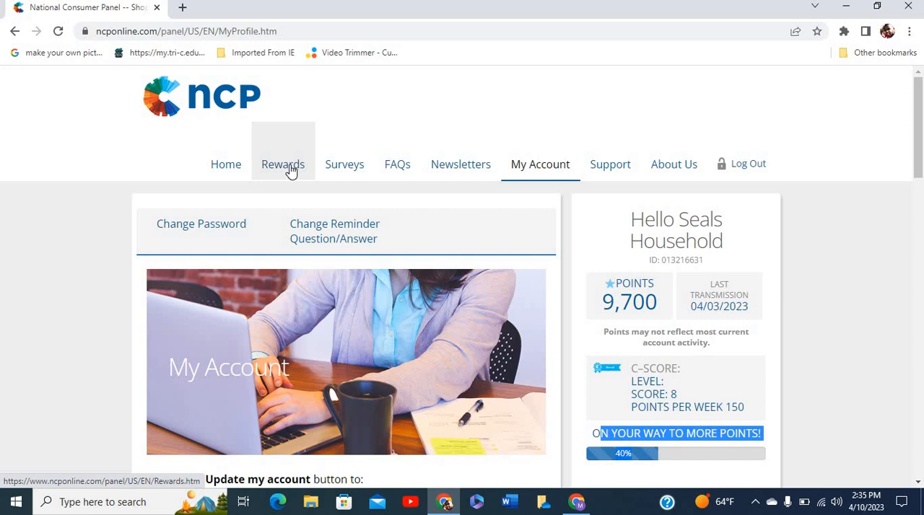
mouse_move(773, 162)
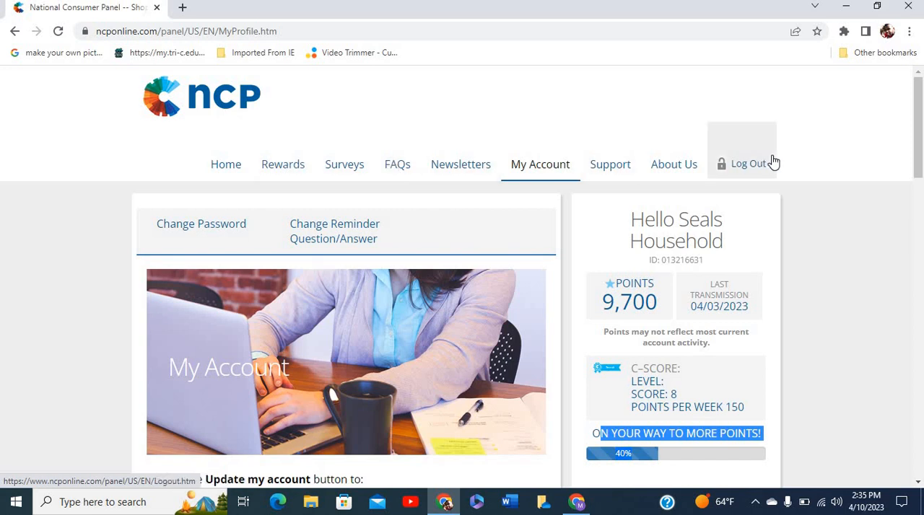
mouse_move(819, 170)
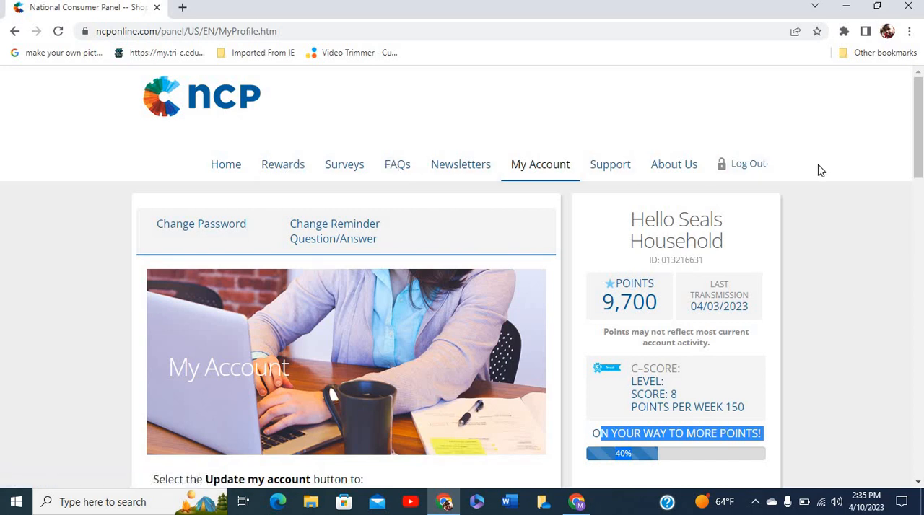